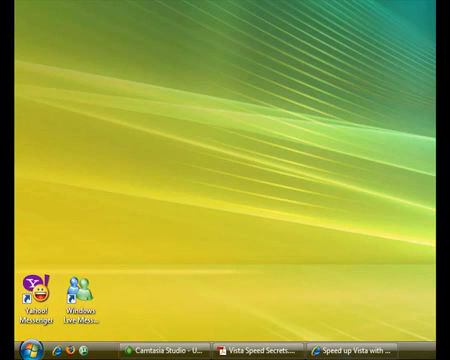
- Launch System Configuration (msconfig) by searching 'ms' from the Start menu
left_click(20, 340)
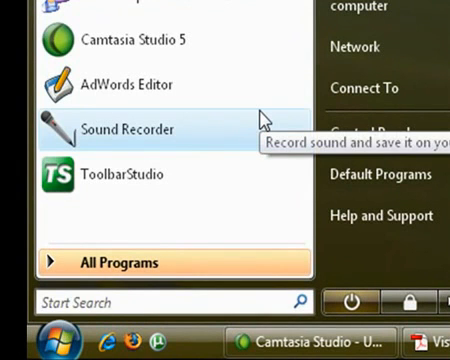
type("ms")
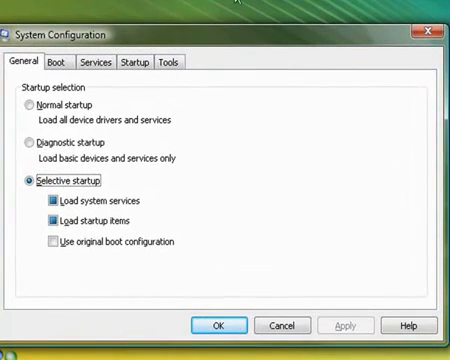
- Disable every startup program on the Startup tab except the AVG entry
left_click(130, 62)
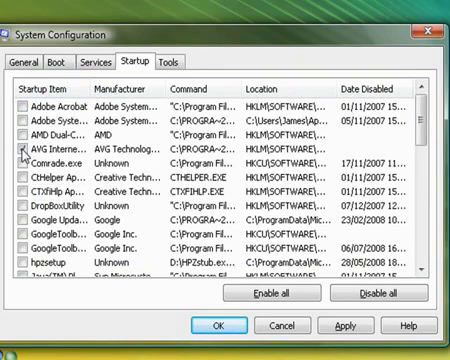
- Hide Microsoft services and disable all services except AVG E-mail Scanner and AVG WatchDog
left_click(28, 150)
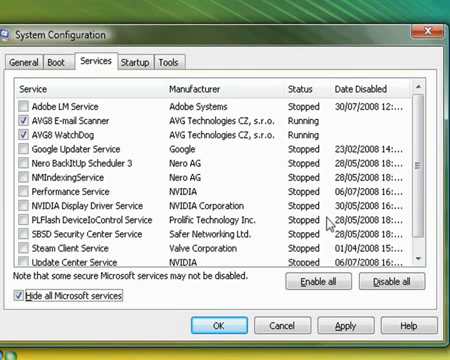
mouse_move(70, 62)
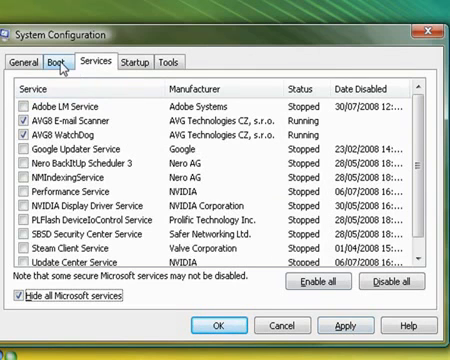
- Enable No GUI boot on the Boot tab and bring up the advanced boot options
left_click(62, 60)
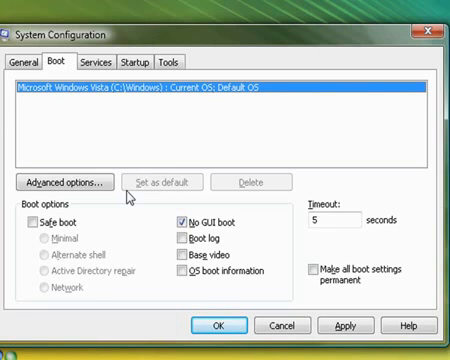
mouse_move(88, 216)
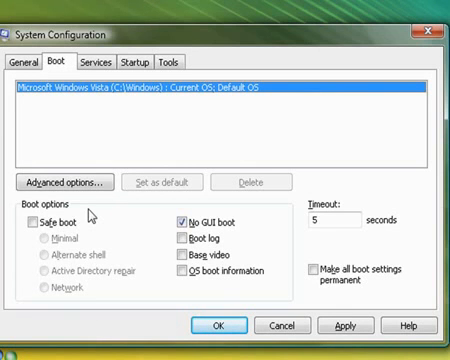
left_click(72, 180)
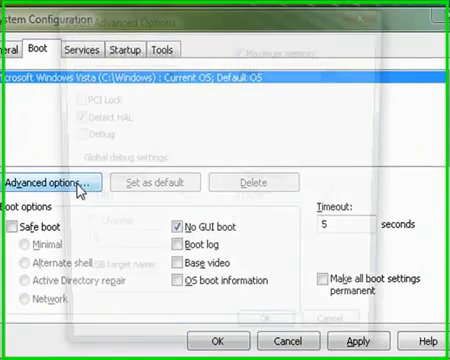
- Limit the boot to 2 processors with Number of processors and Maximum memory 2048 MB enabled
left_click(48, 184)
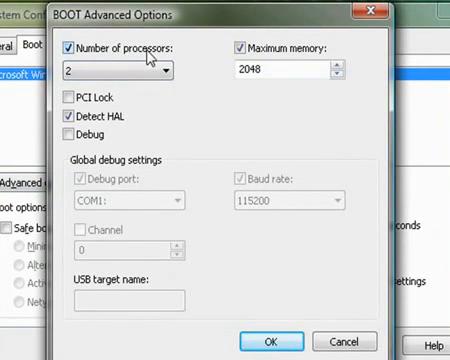
left_click(170, 68)
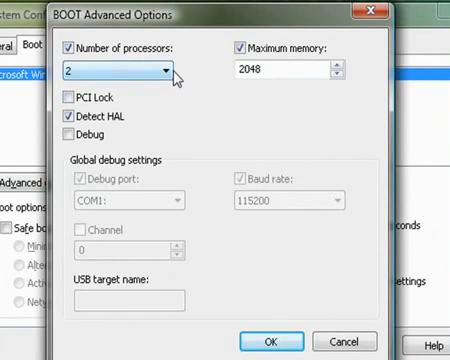
left_click(162, 72)
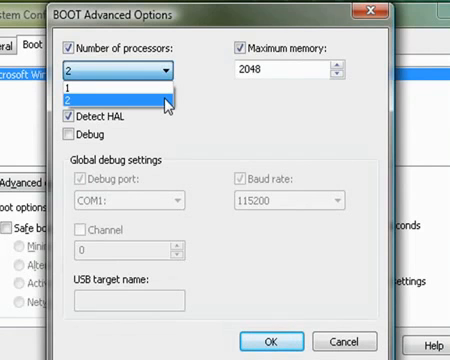
left_click(118, 100)
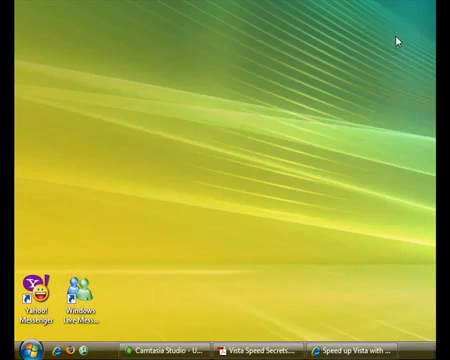
mouse_move(392, 104)
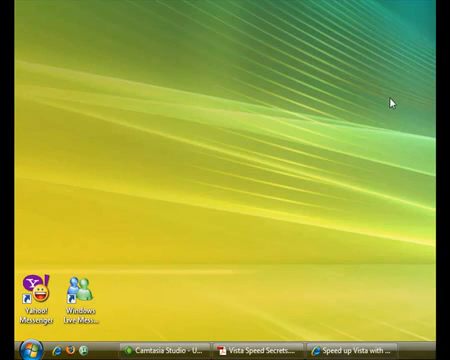